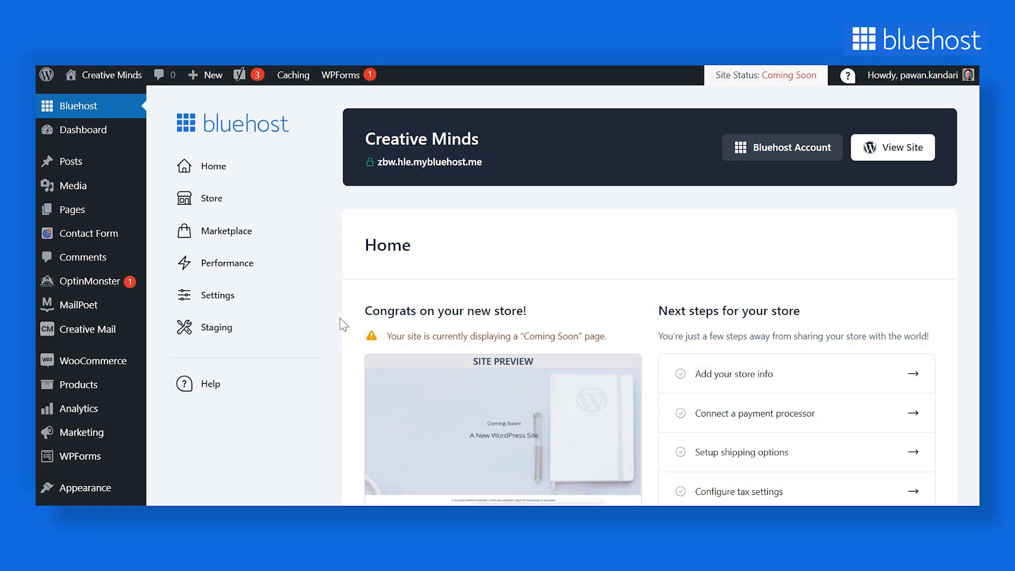
pyautogui.moveTo(80, 305)
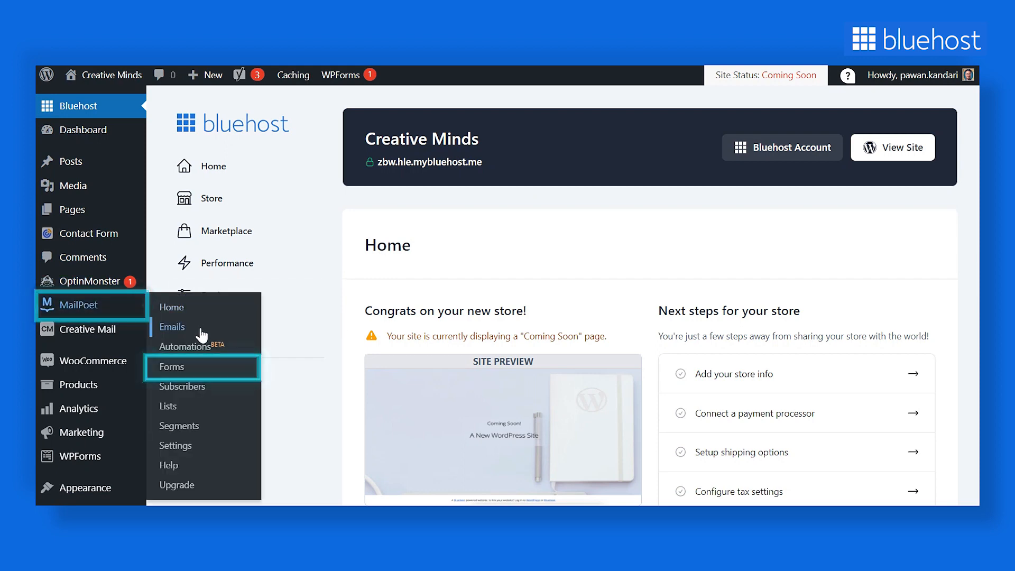
# Step: Start a new MailPoet signup form and browse the below-page templates
pyautogui.click(172, 367)
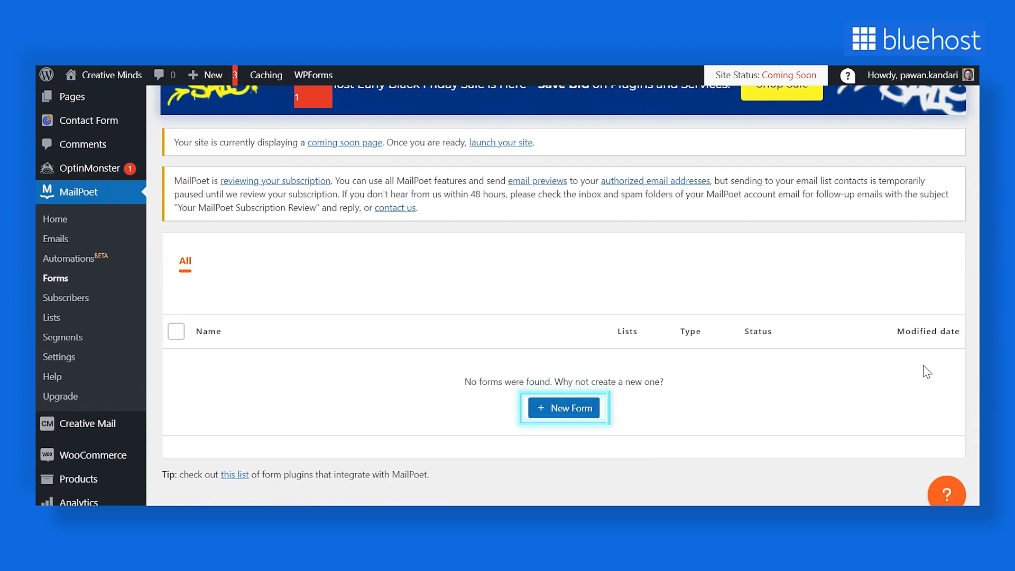
pyautogui.click(563, 408)
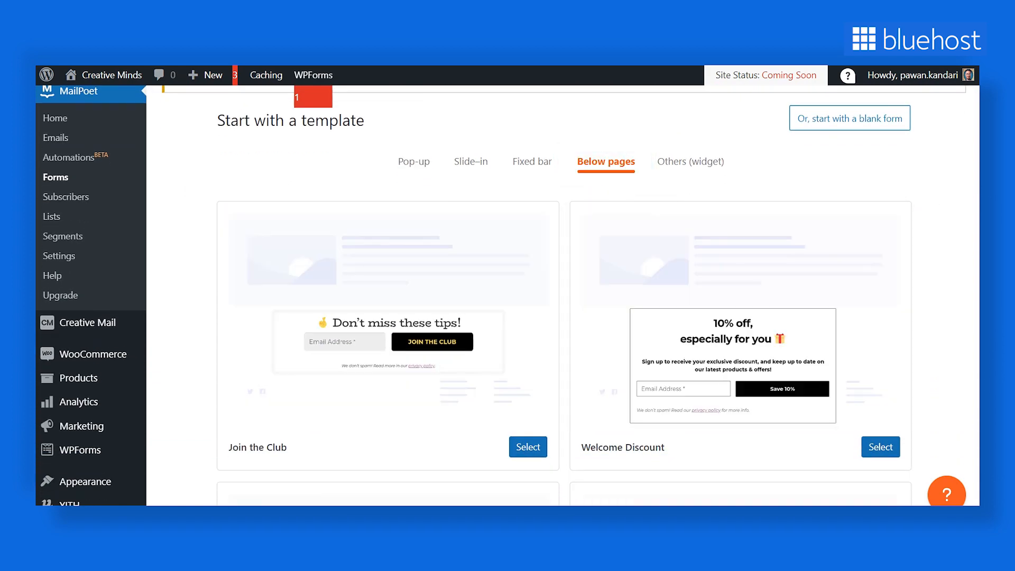
pyautogui.scroll(-3)
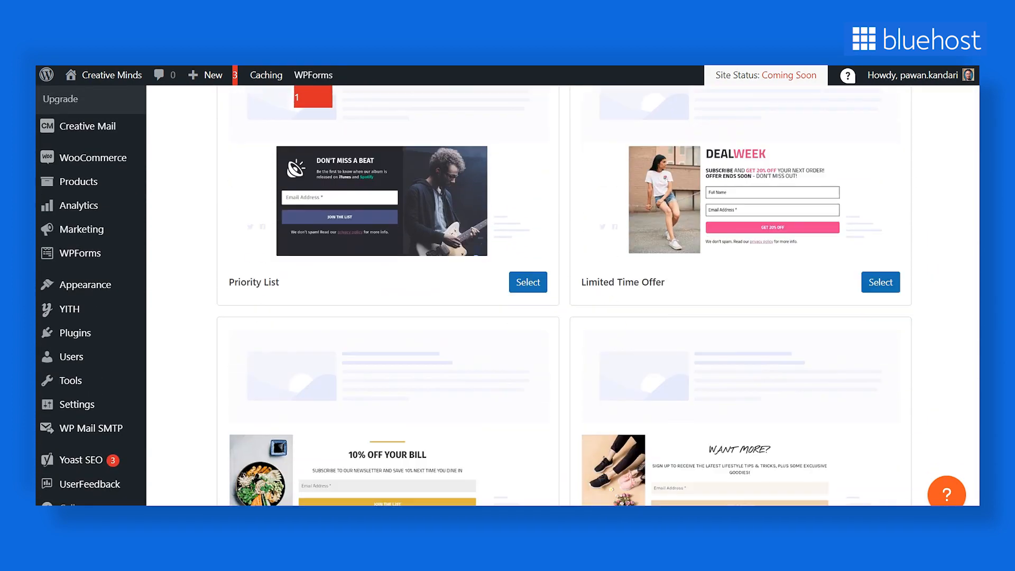
# Step: Build the Lifestyle Blog form from the Want More template with description text, First name field and Newsletter list
pyautogui.click(880, 281)
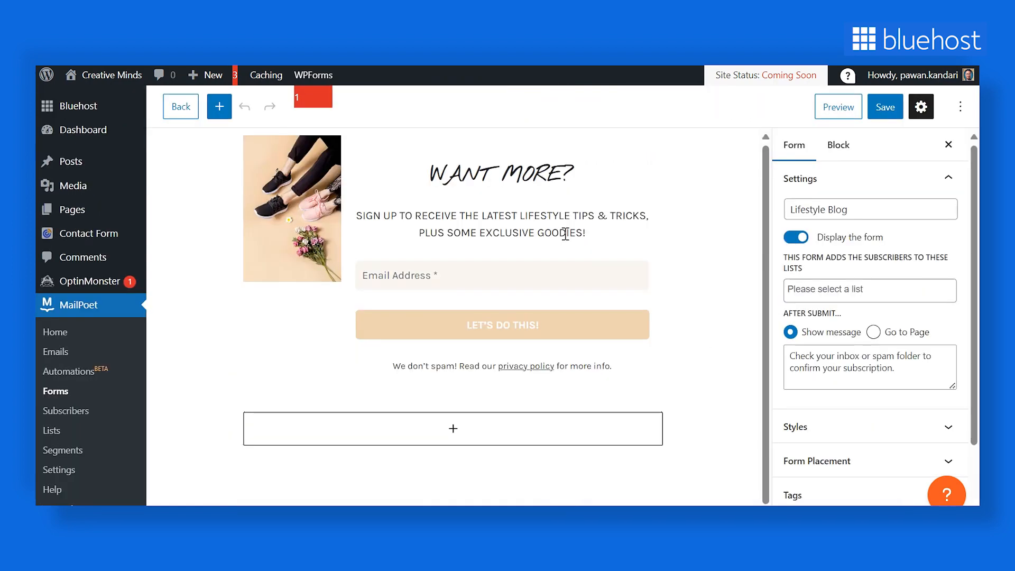
pyautogui.click(298, 208)
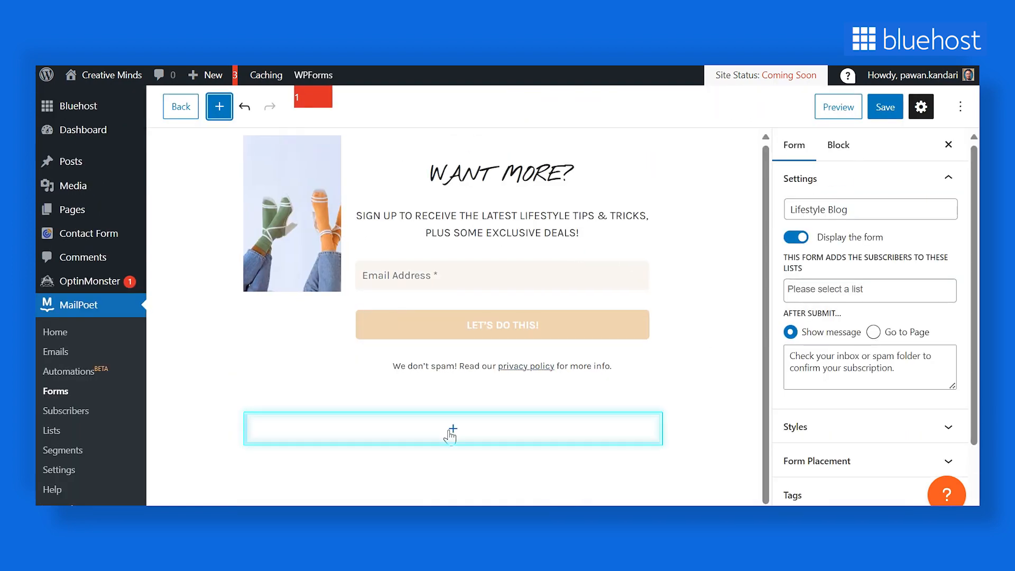
pyautogui.click(454, 428)
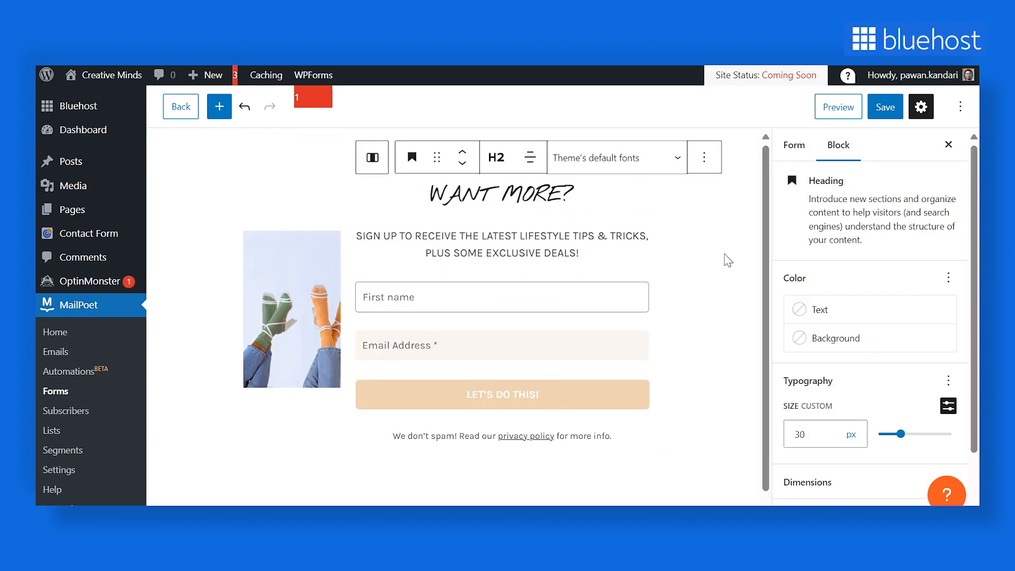
pyautogui.click(792, 144)
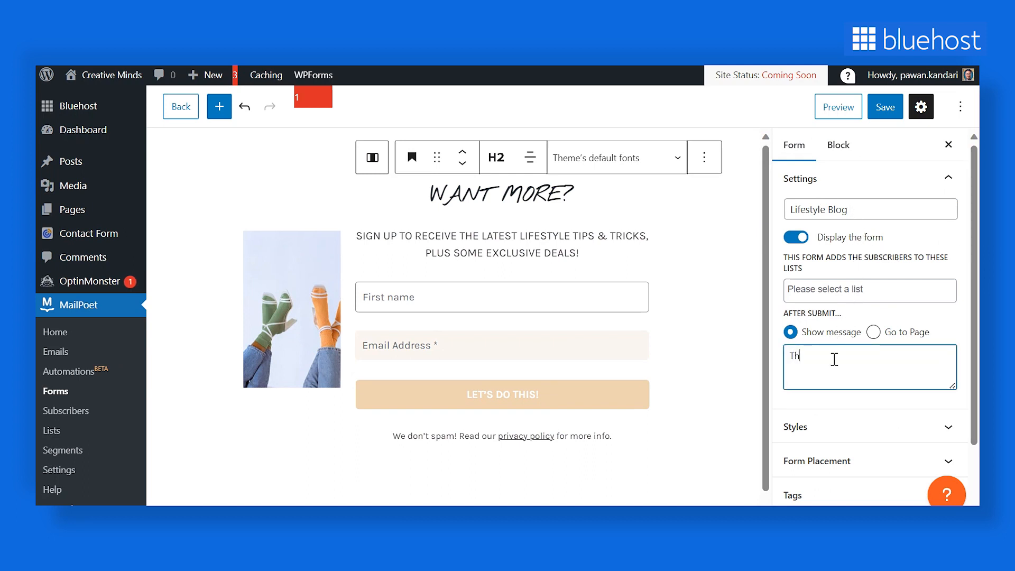
pyautogui.click(867, 289)
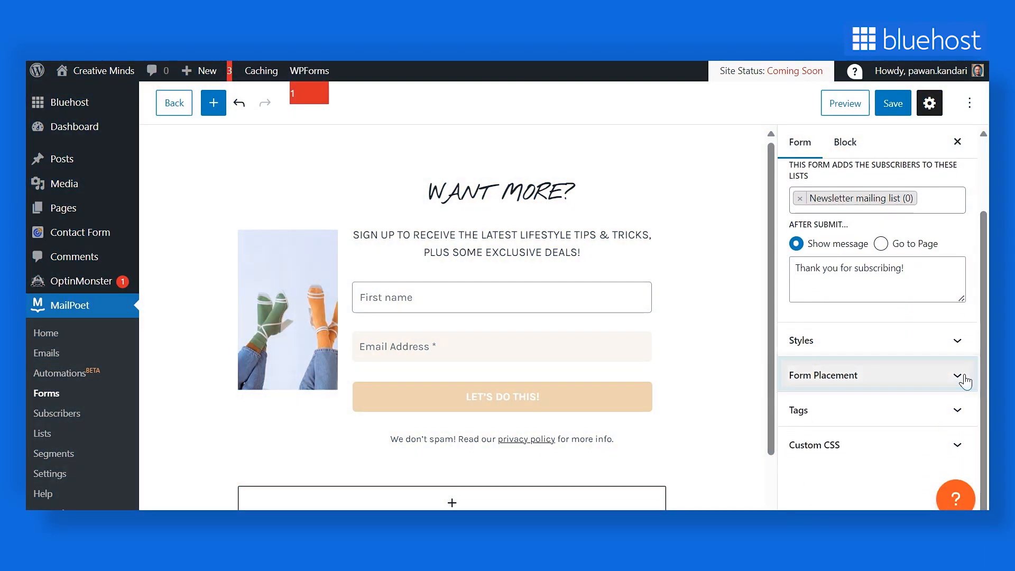
# Step: Set the form's placement to Shortcode & other instead of below pages
pyautogui.click(823, 374)
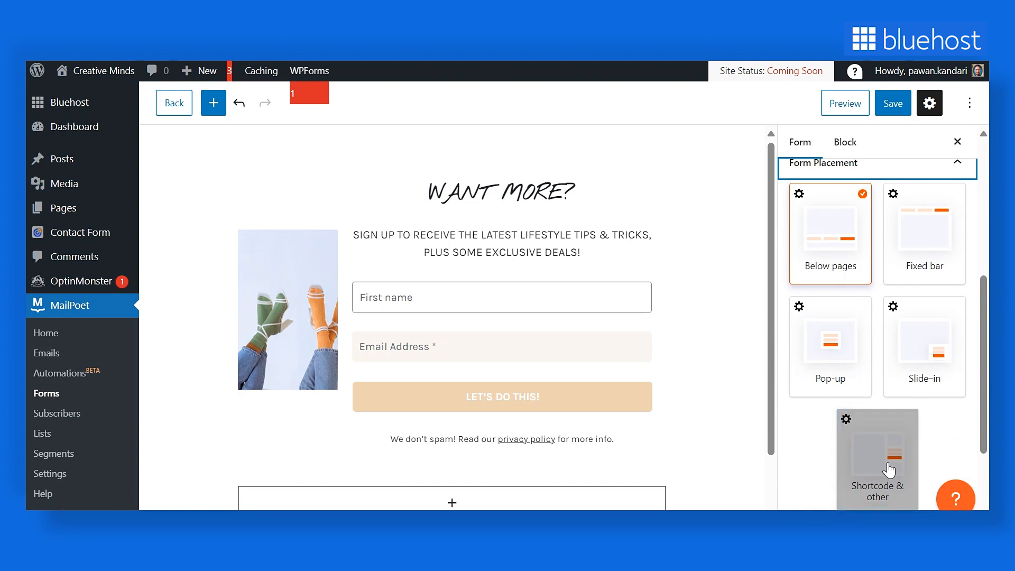
pyautogui.click(876, 458)
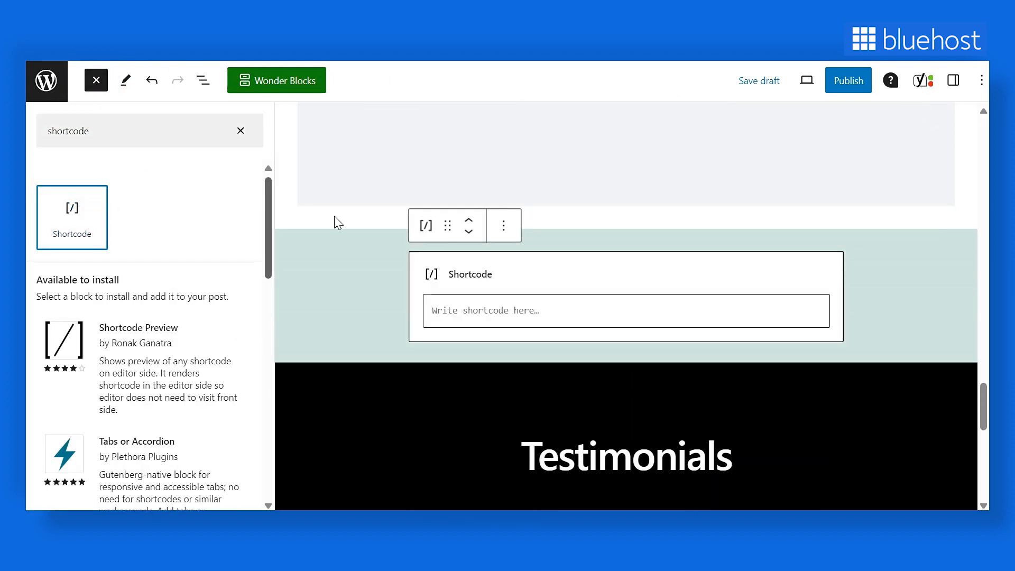
# Step: Embed [mailpoet_form id="1"] in the landing page's Shortcode block and save the draft
pyautogui.write('[mailpoet_form id="1"]')
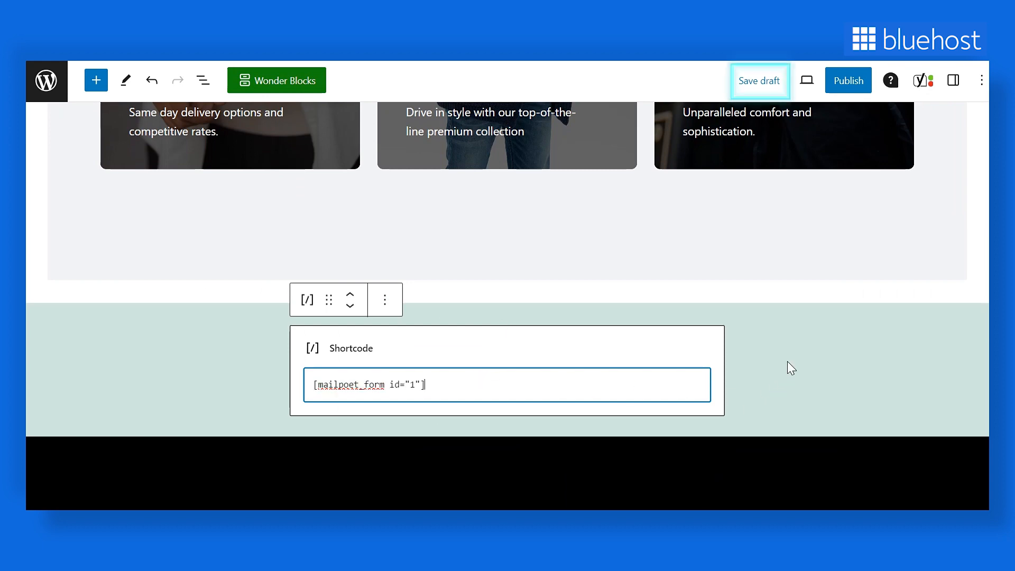
pyautogui.click(759, 80)
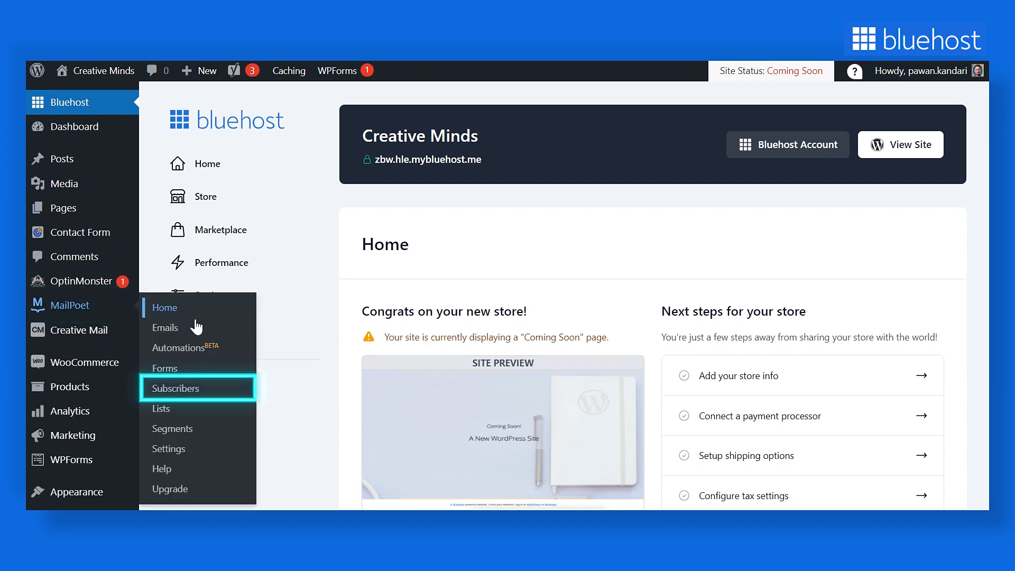
pyautogui.click(180, 388)
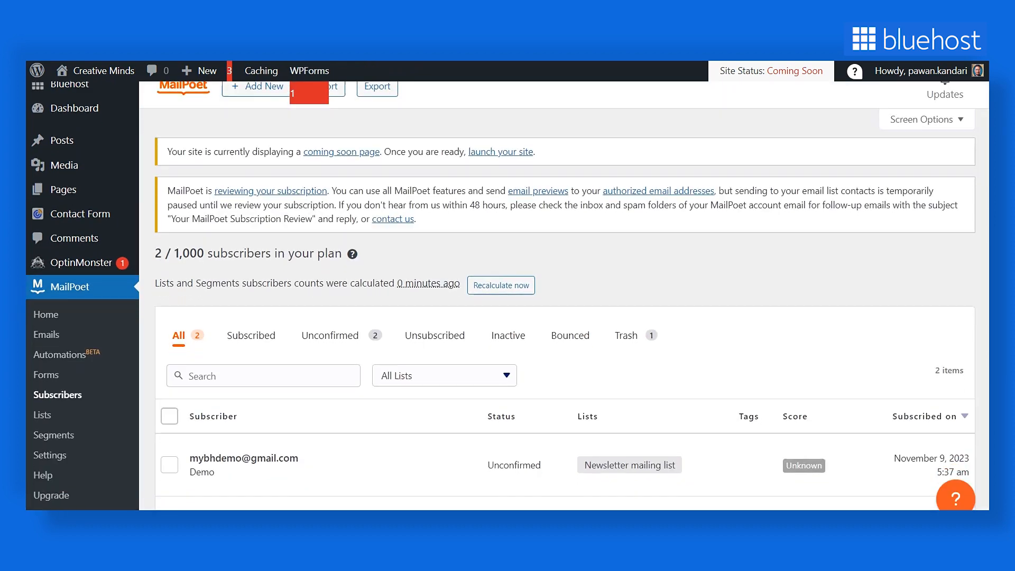
pyautogui.scroll(-3)
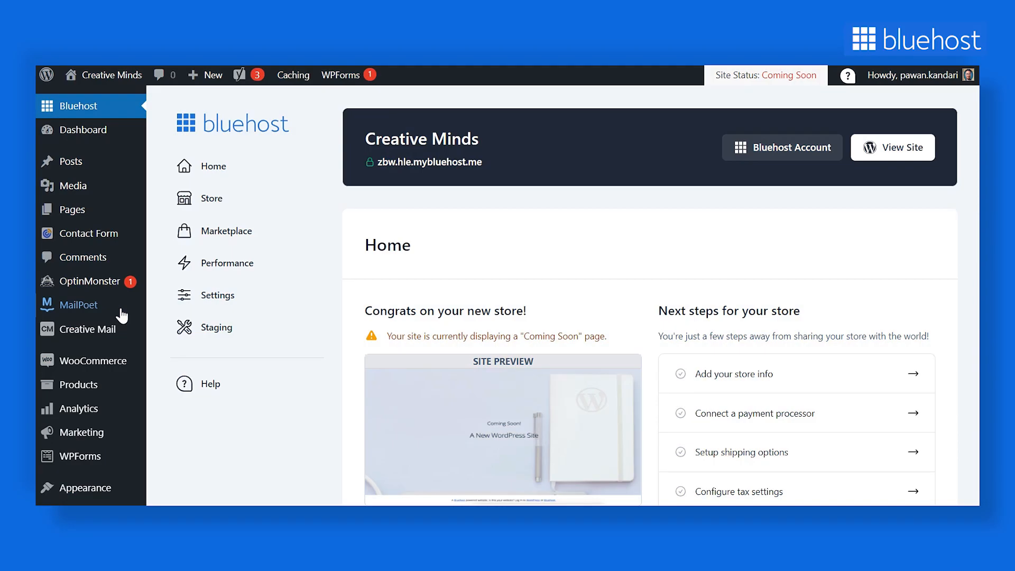
pyautogui.moveTo(79, 305)
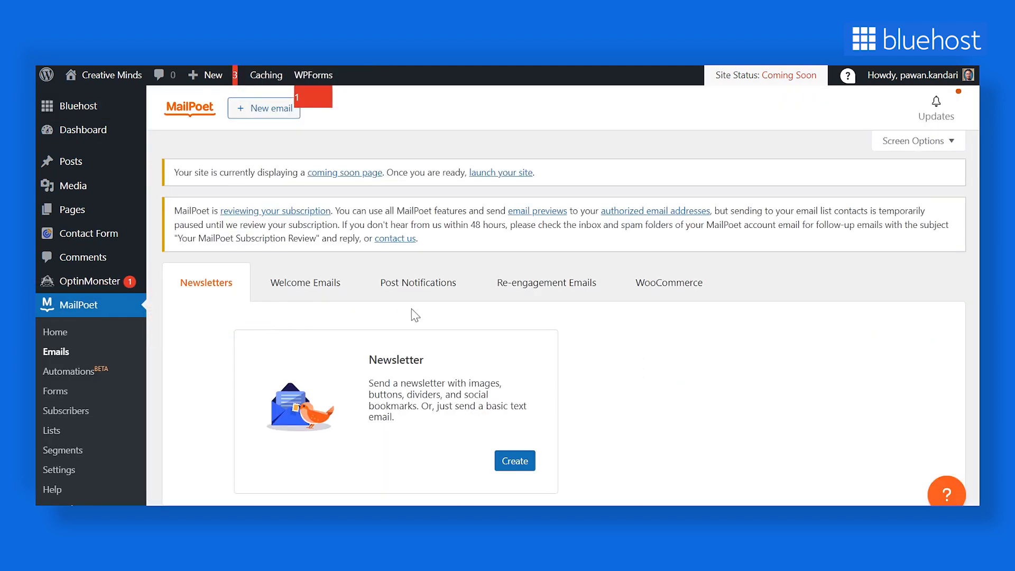
# Step: Set up a new MailPoet welcome email using the Gift Welcome template
pyautogui.click(305, 282)
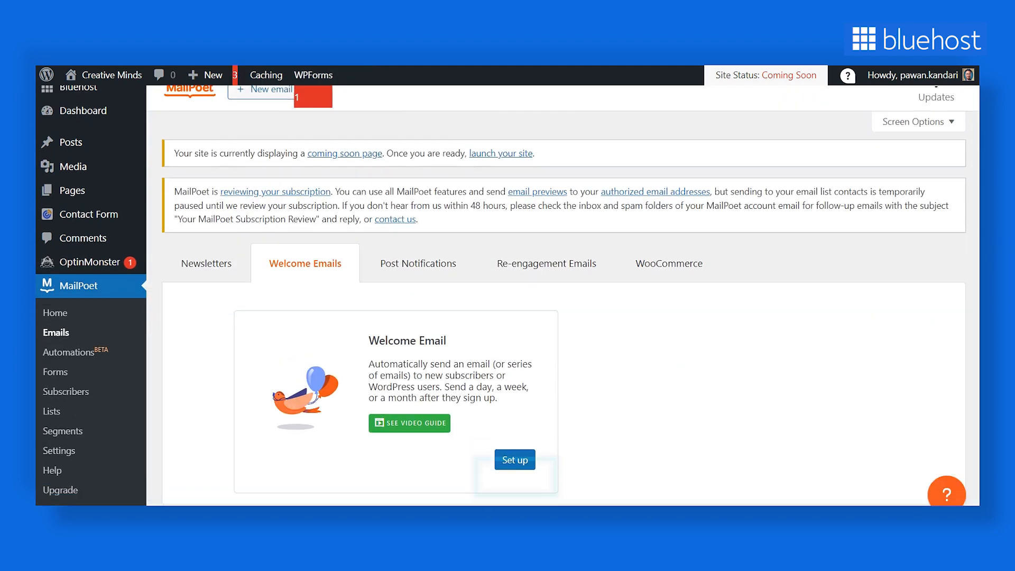
pyautogui.click(515, 460)
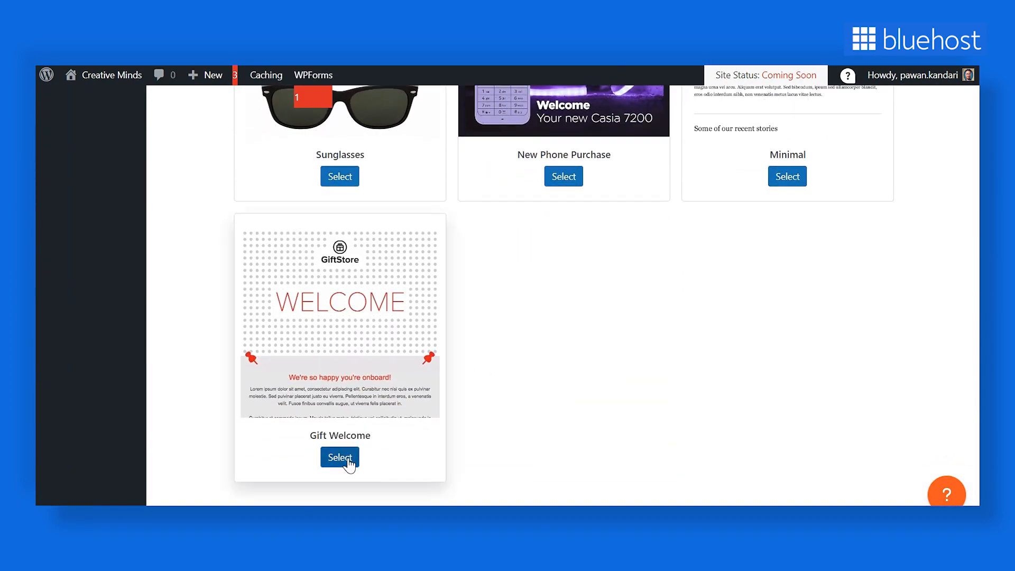
pyautogui.click(340, 456)
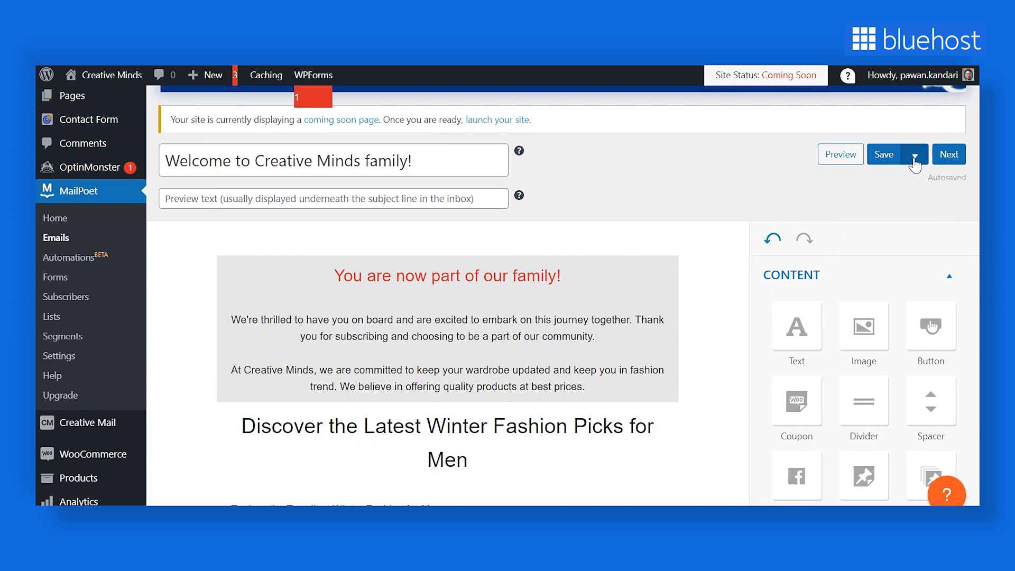
# Step: Save the welcome email, submit the landing-page signup and view the received email in Gmail
pyautogui.click(913, 155)
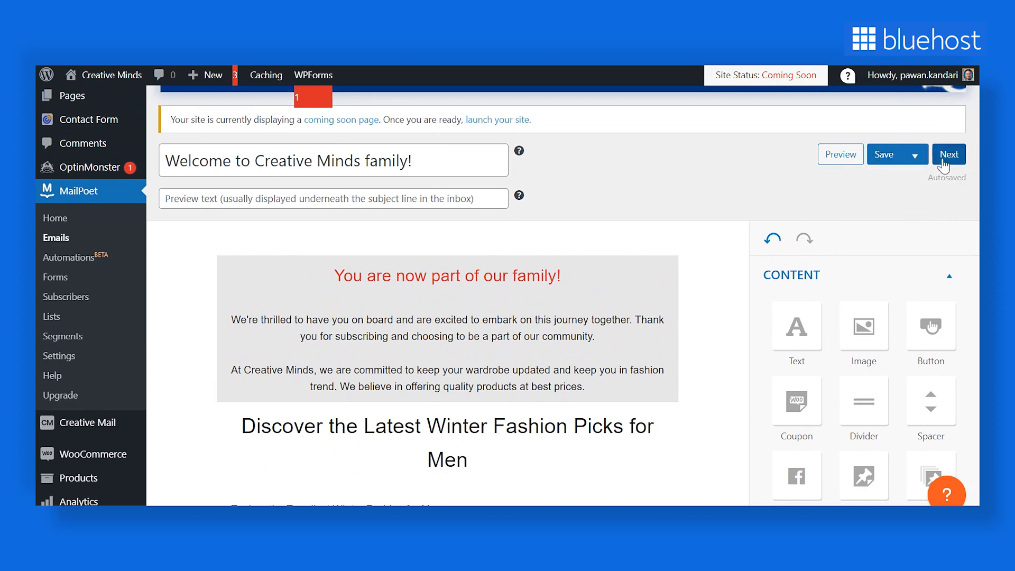
pyautogui.click(948, 154)
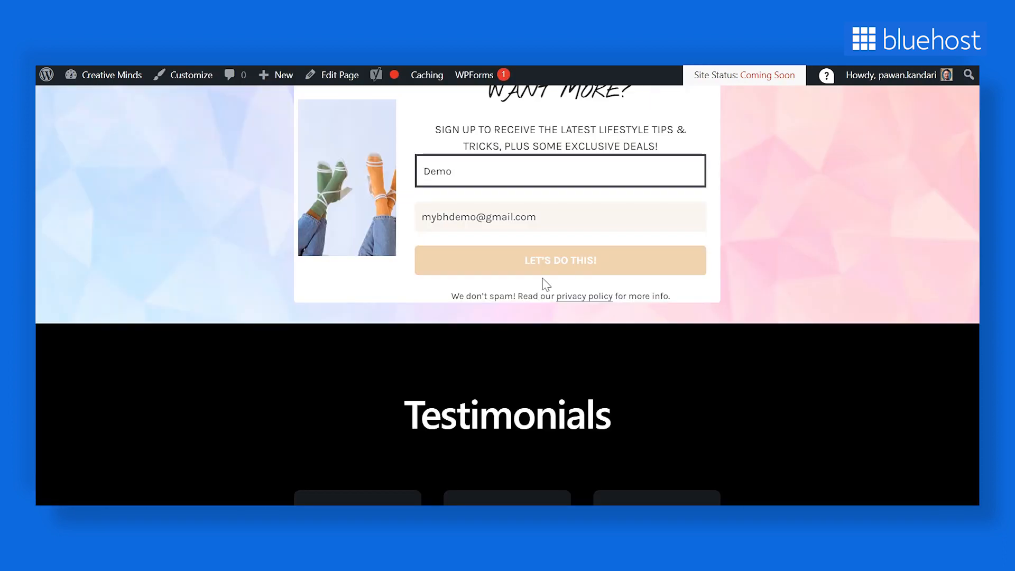
pyautogui.click(560, 260)
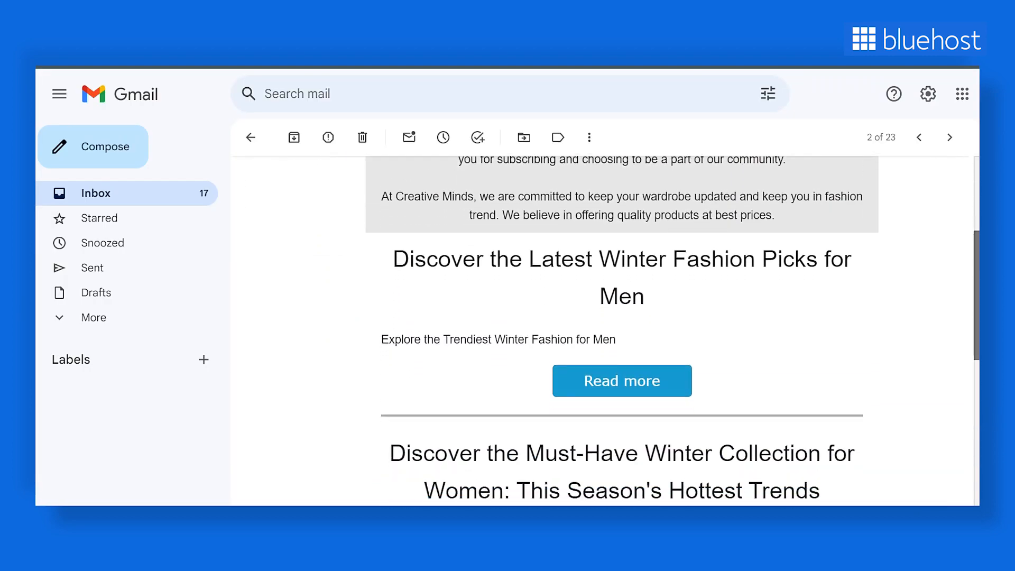
pyautogui.scroll(-3)
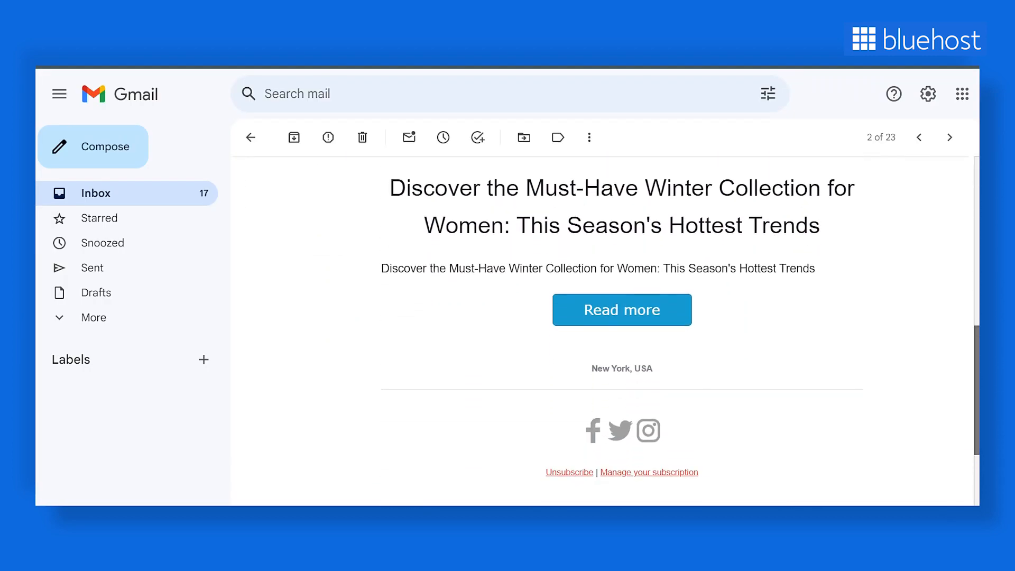